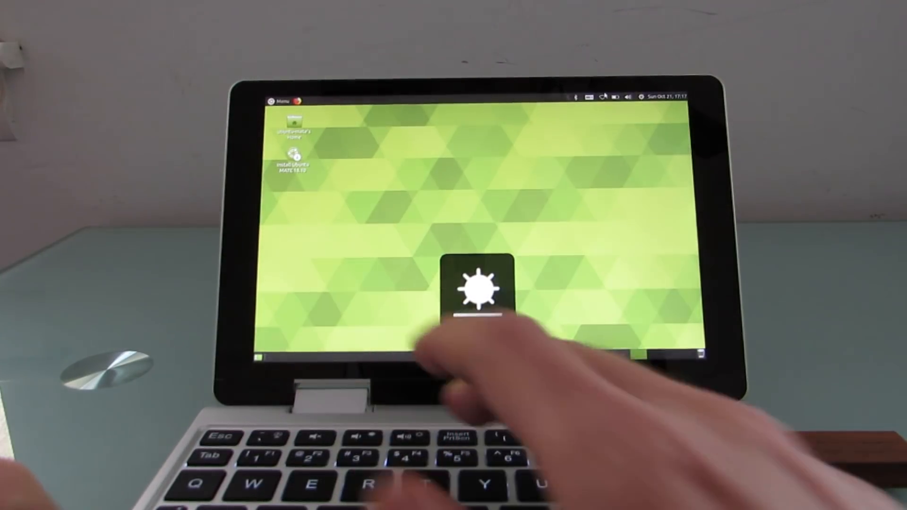
Step: Change the laptop display brightness from the top panel
click(590, 97)
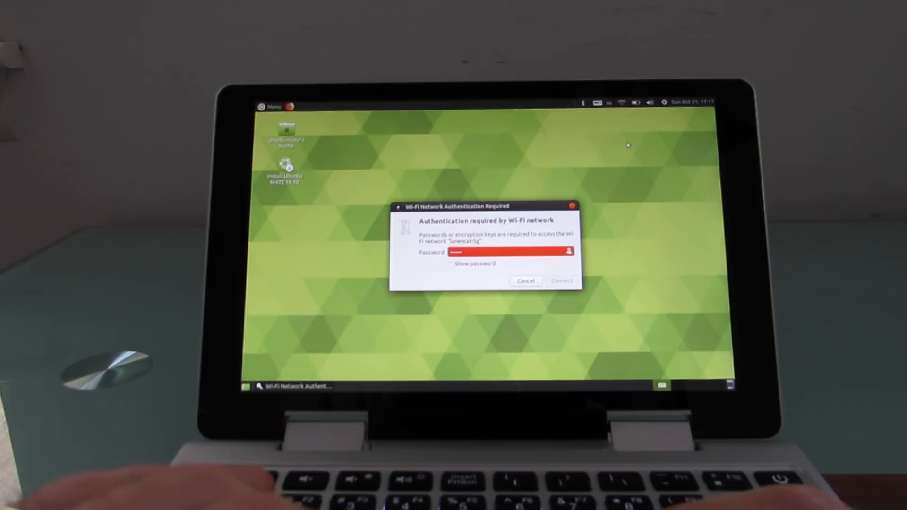
Step: Connect to Wi-Fi with the entered password and stop showing the connection notice
click(561, 281)
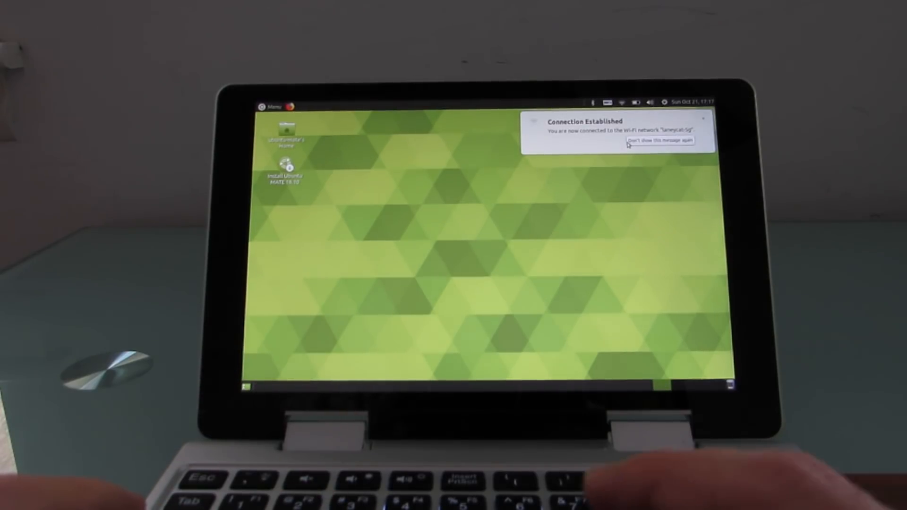
click(660, 141)
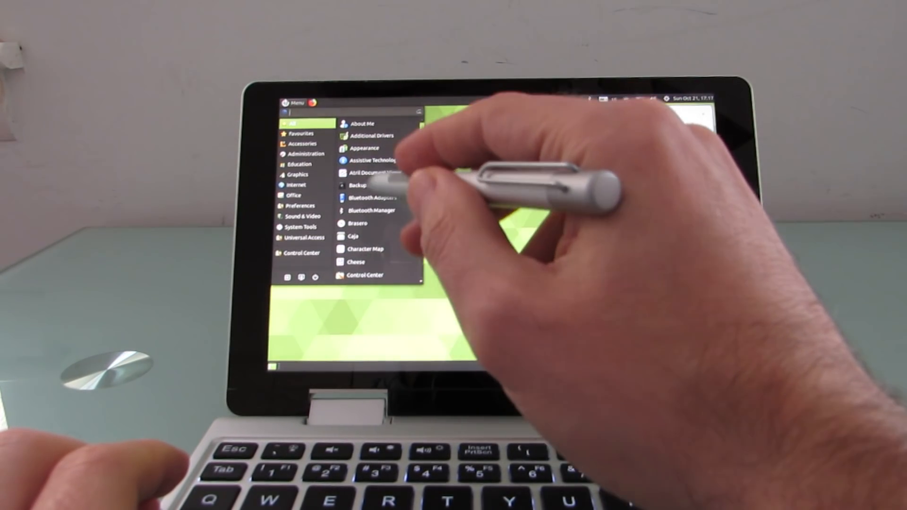
click(358, 262)
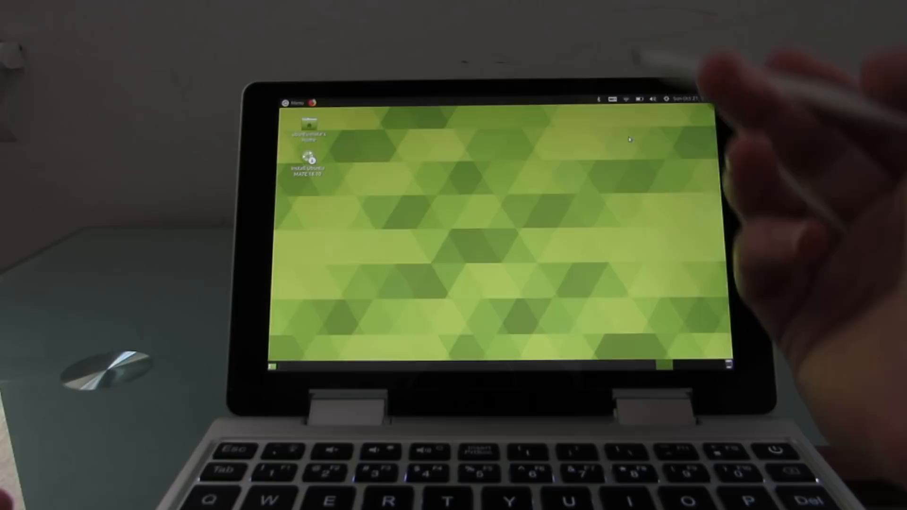
click(298, 103)
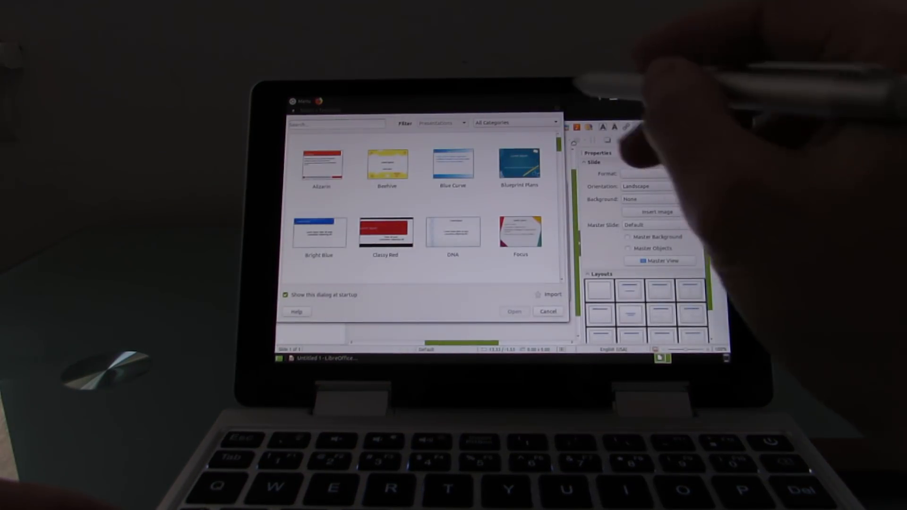
Step: Dismiss the template chooser for a blank slide, then view the calendar and Wi-Fi networks
click(547, 311)
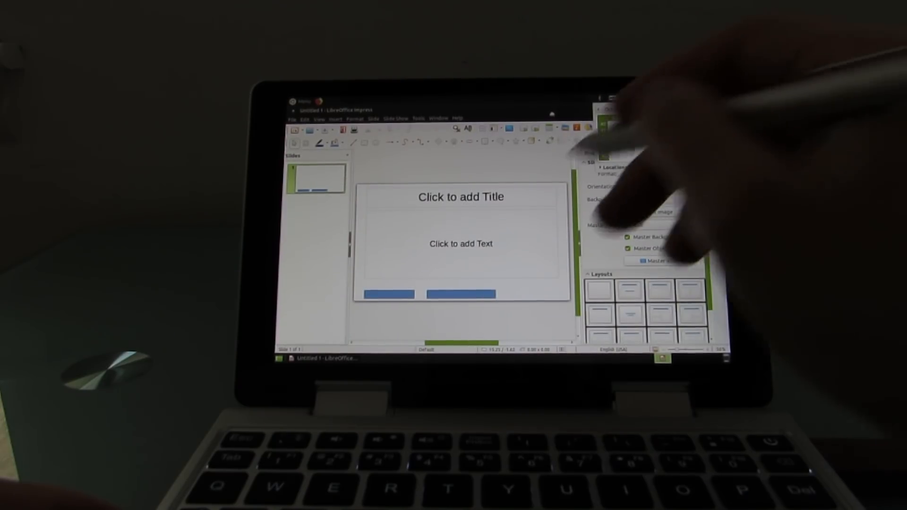
click(306, 101)
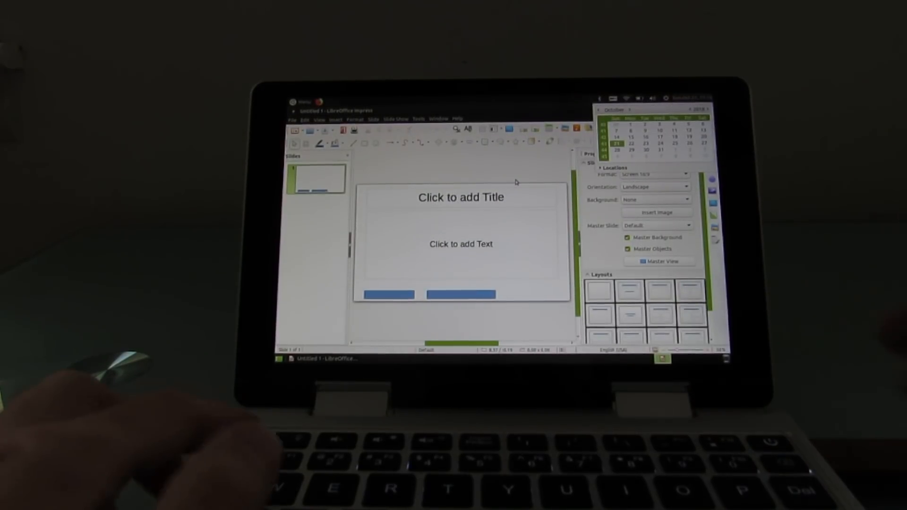
click(626, 97)
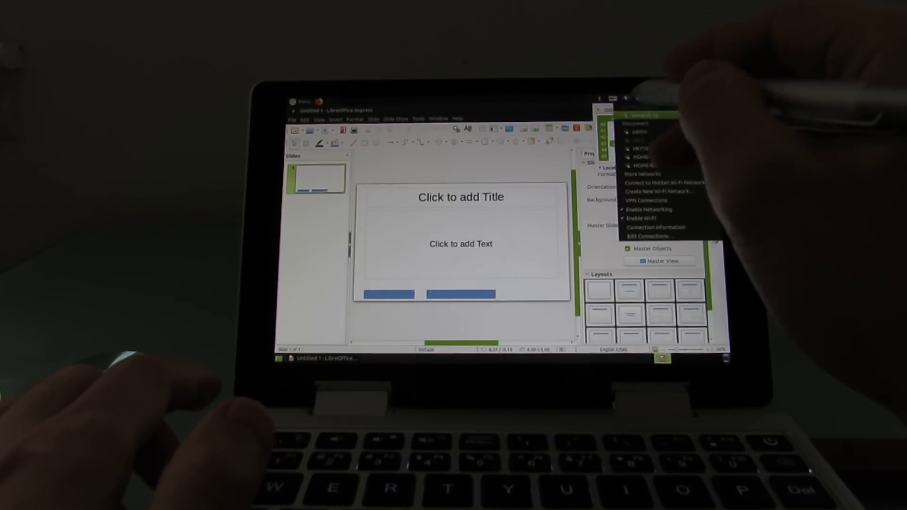